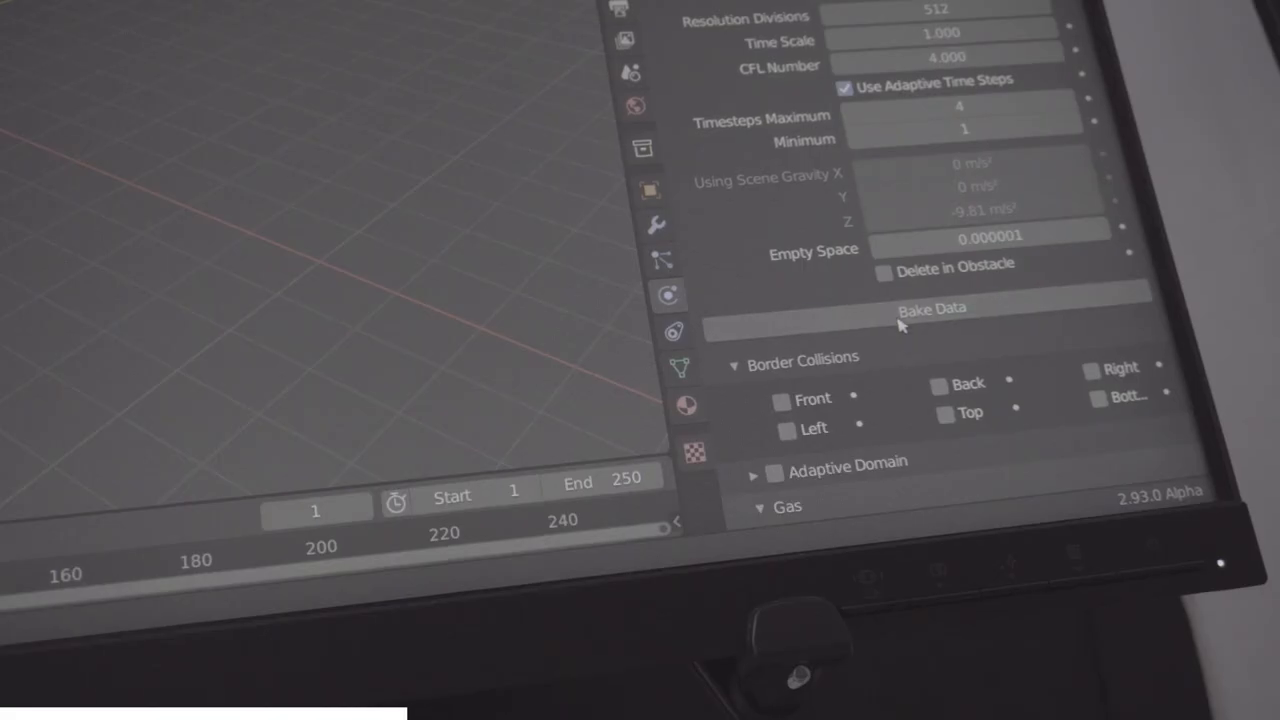
Review the web-server script by scrolling through it in the editor.
left_click(932, 308)
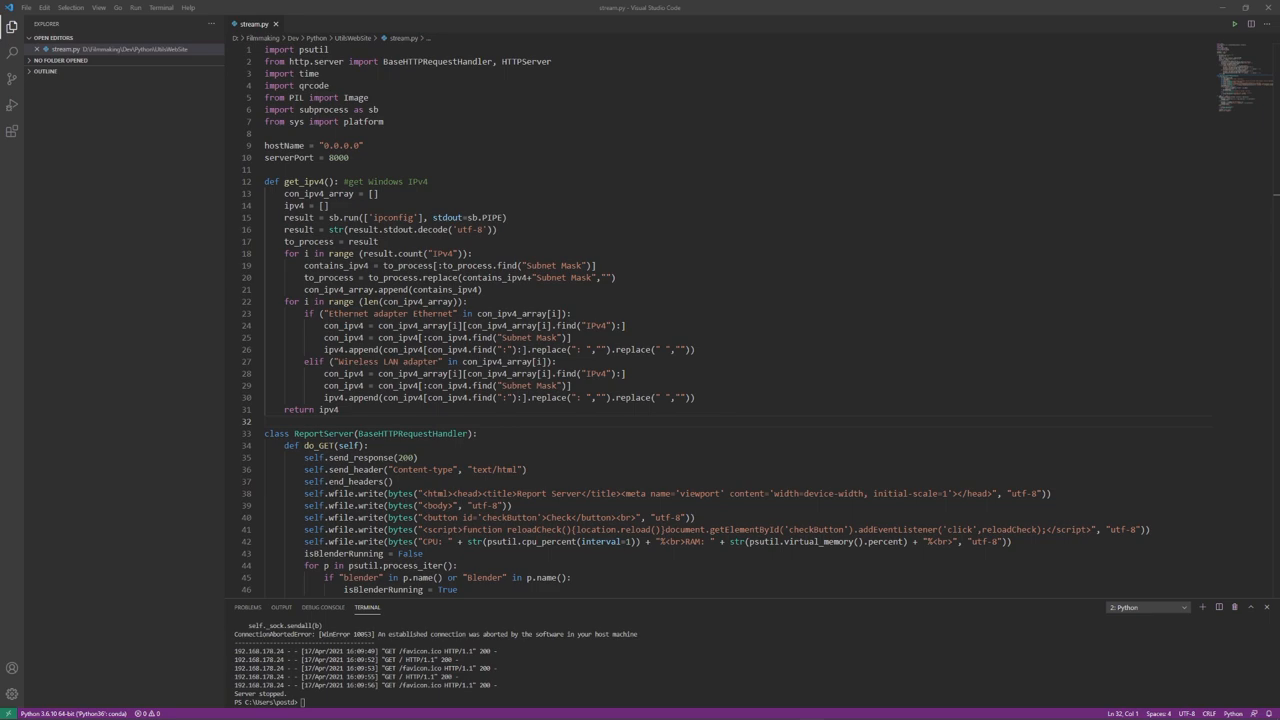
scroll("down", 3)
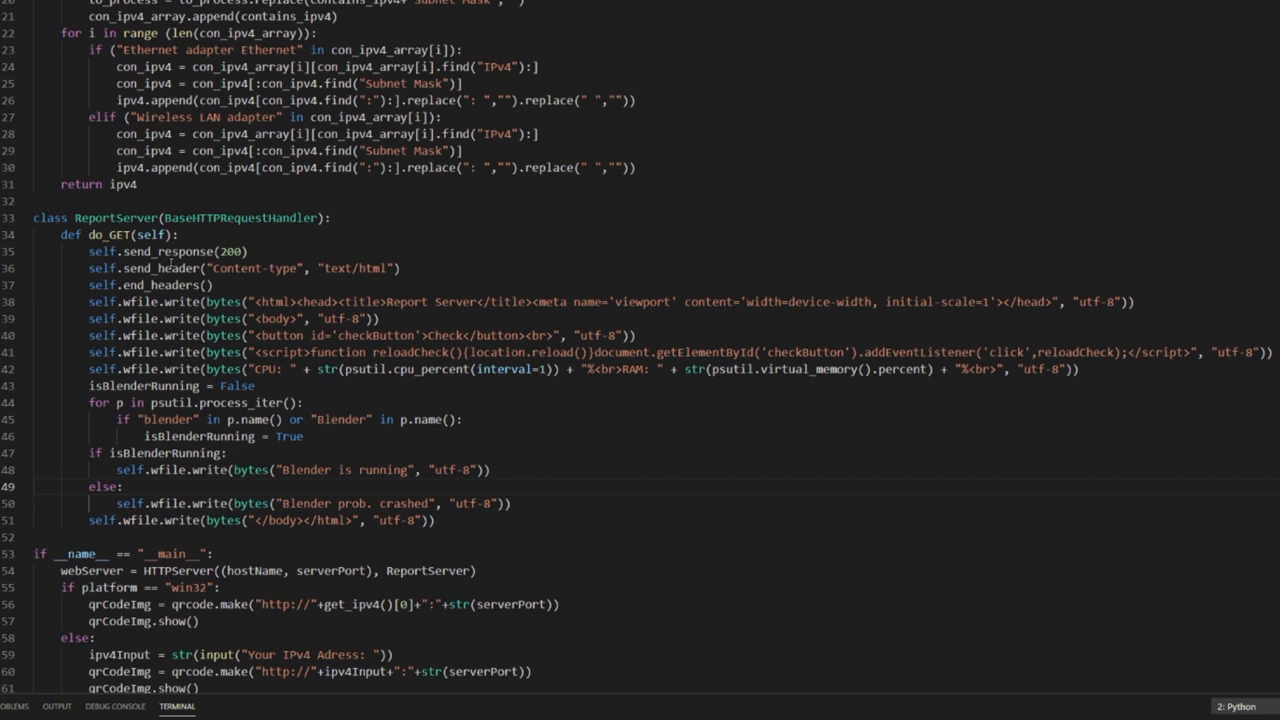
scroll("down", 3)
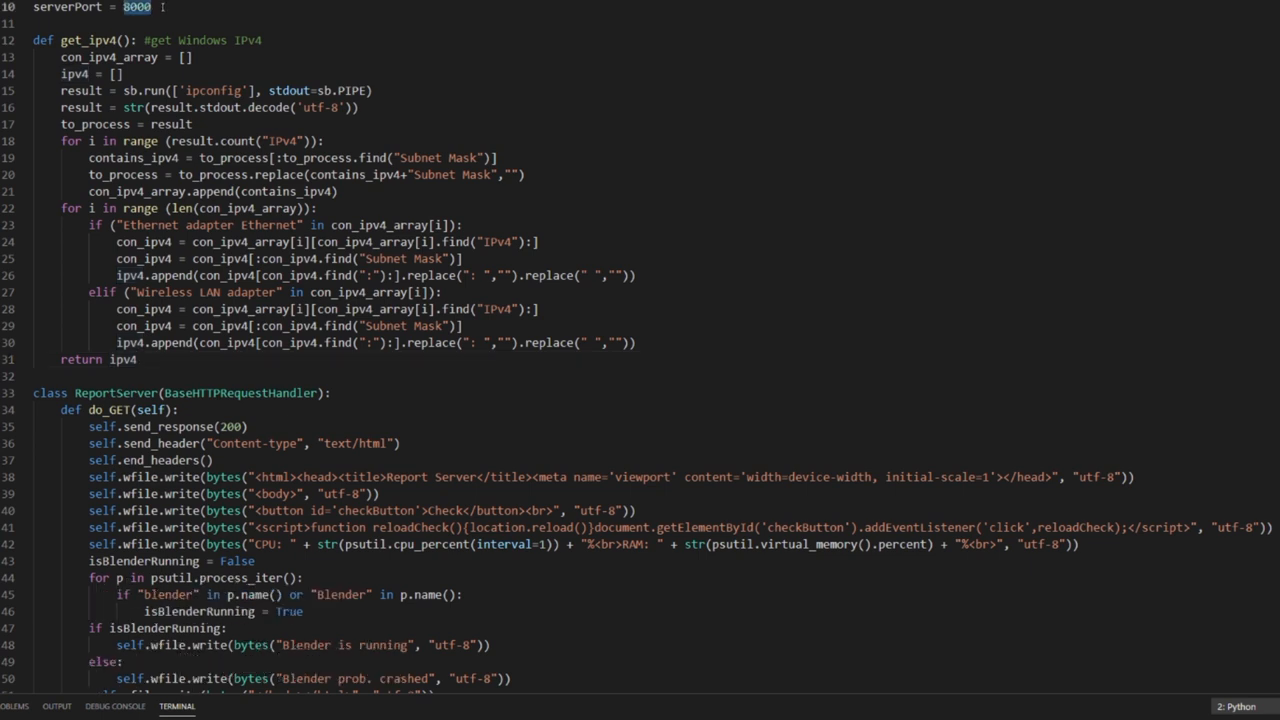
scroll("down", 3)
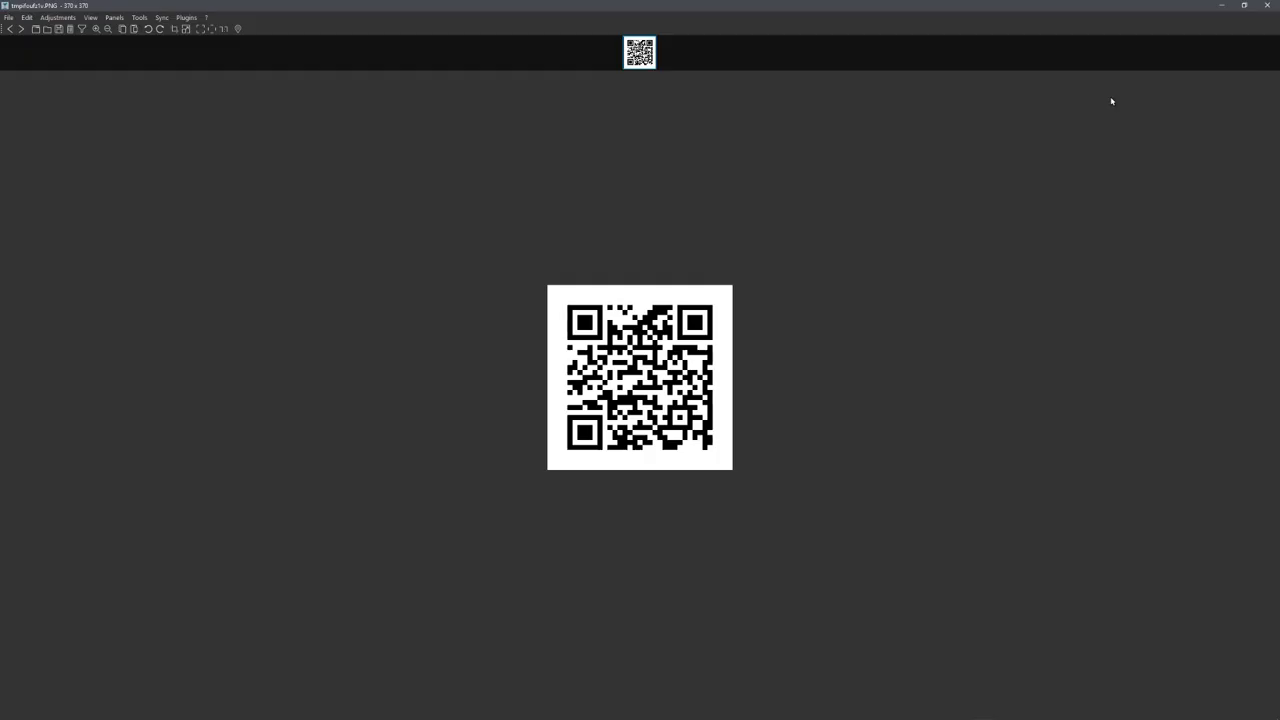
mouse_move(520, 216)
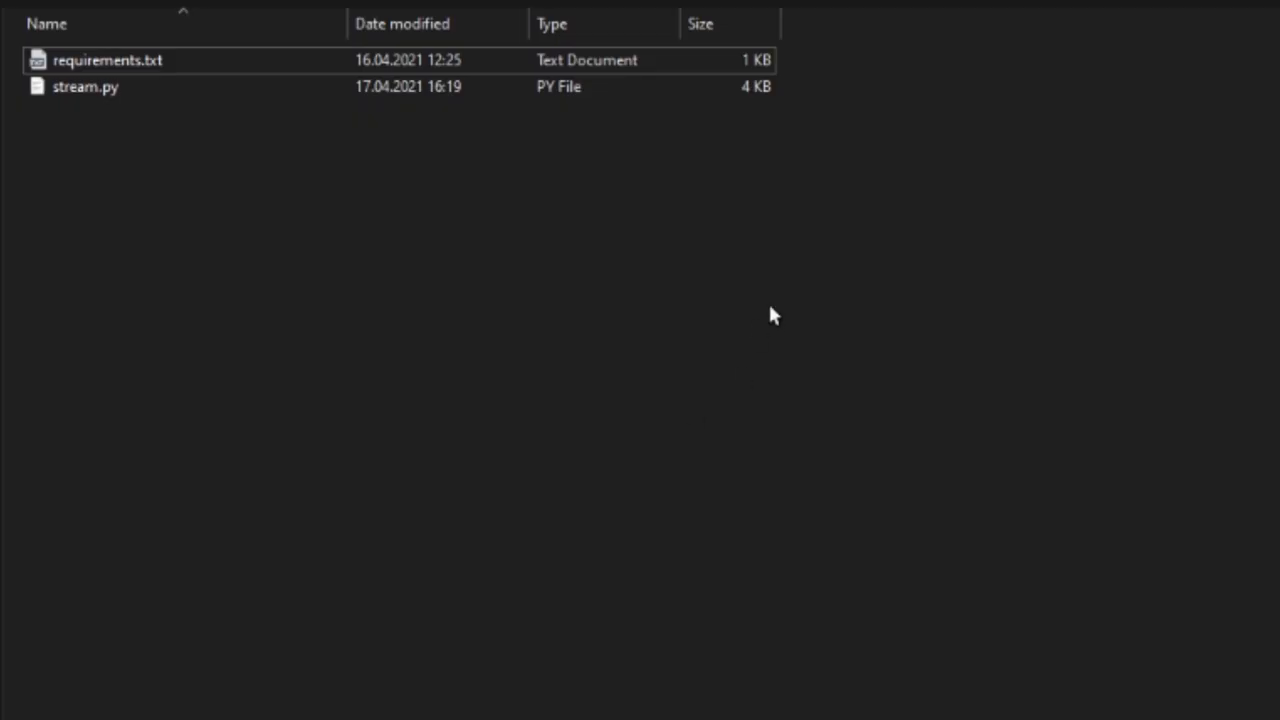
Open the requirements.txt file from the explorer.
left_click(108, 60)
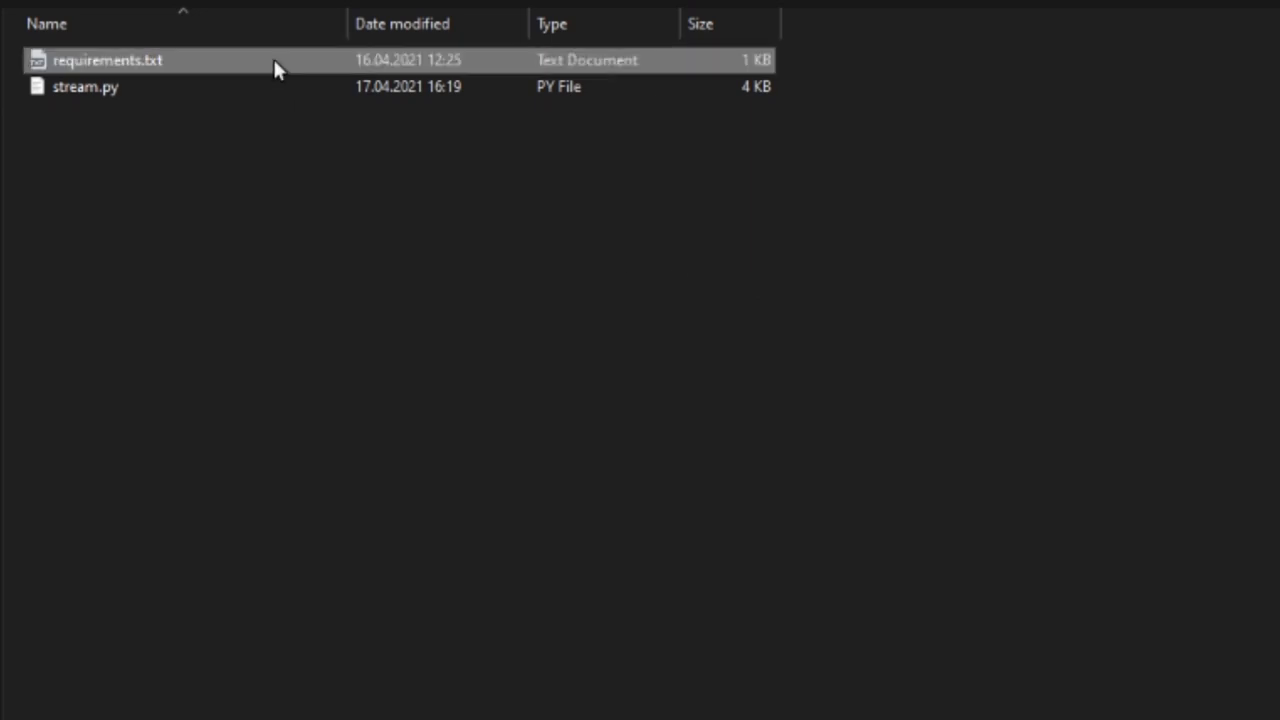
left_click(84, 88)
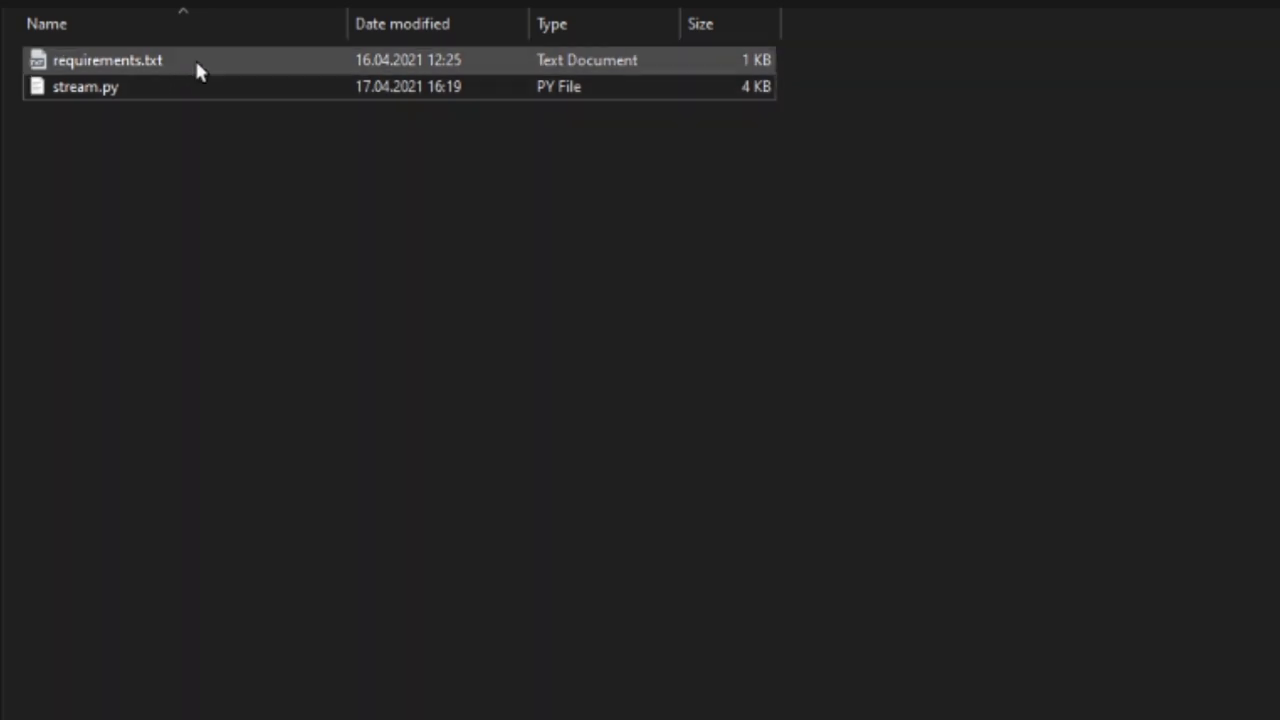
double_click(108, 60)
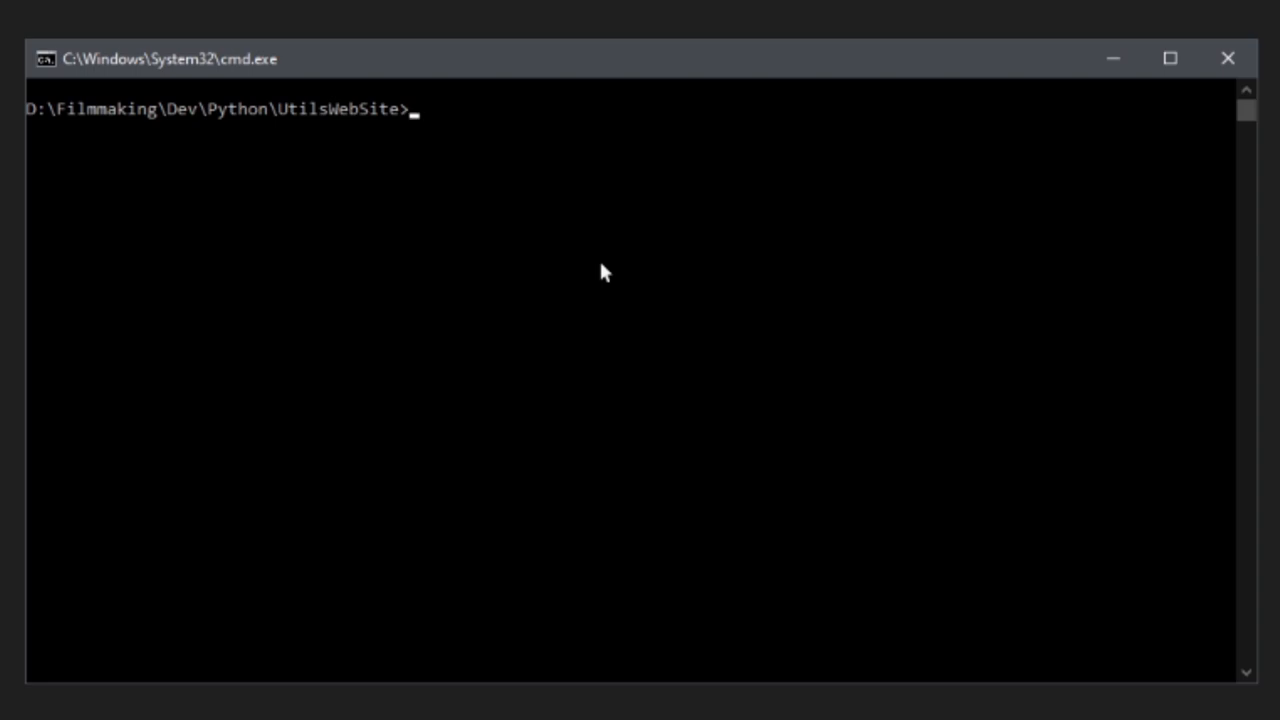
Activate the Python36 conda environment and run pip alone to list its options.
type("conda activate Python36")
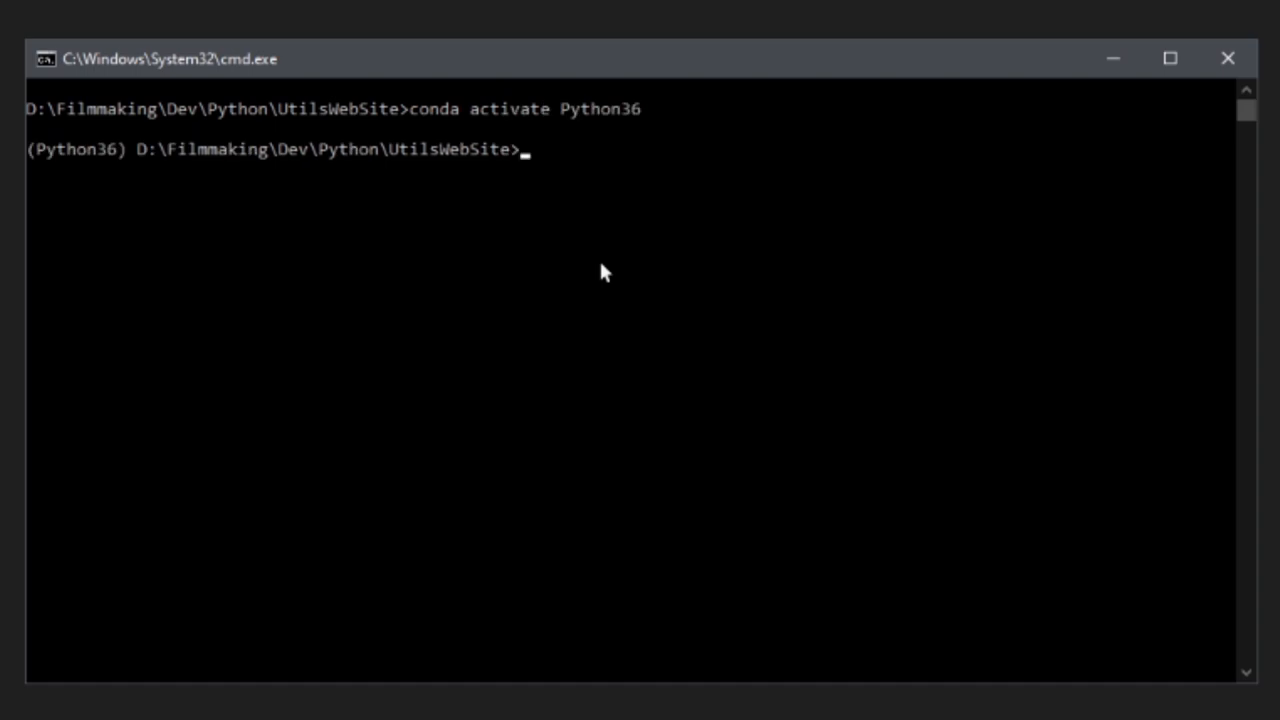
type("pip")
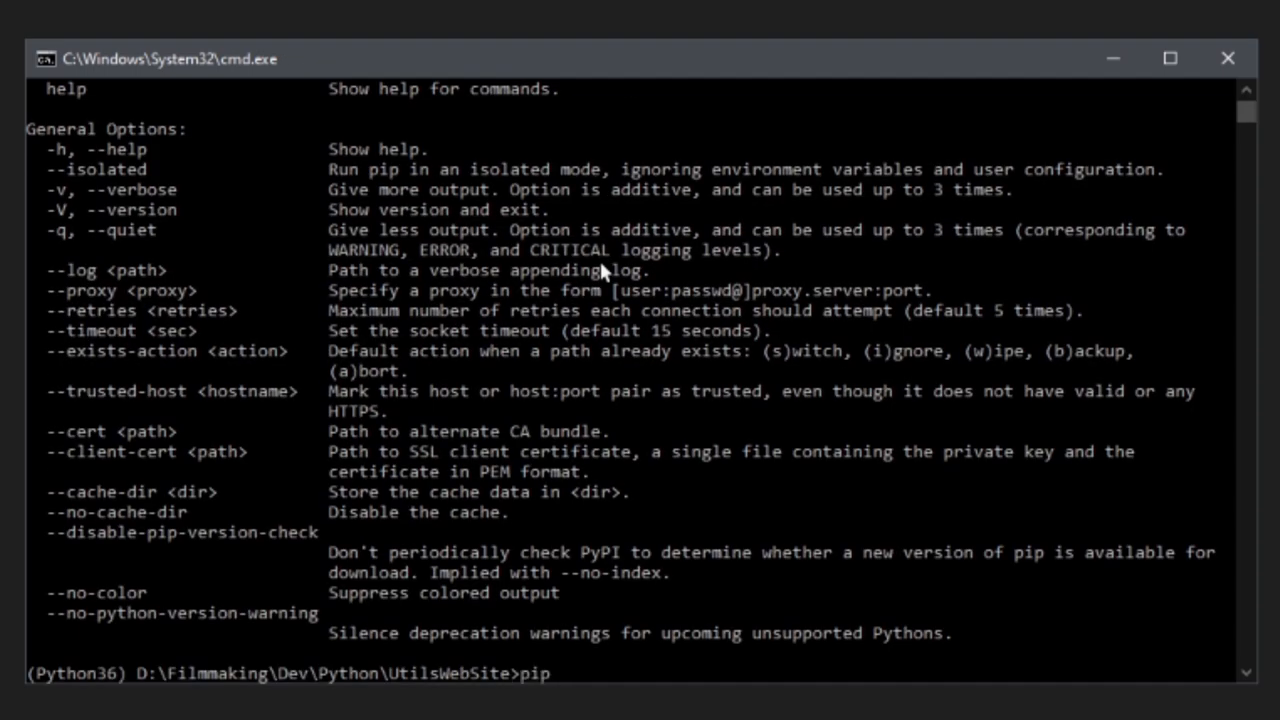
Run pip install -r requirements.txt, upgrading Pillow to 8.2.0 in Python36.
type("install")
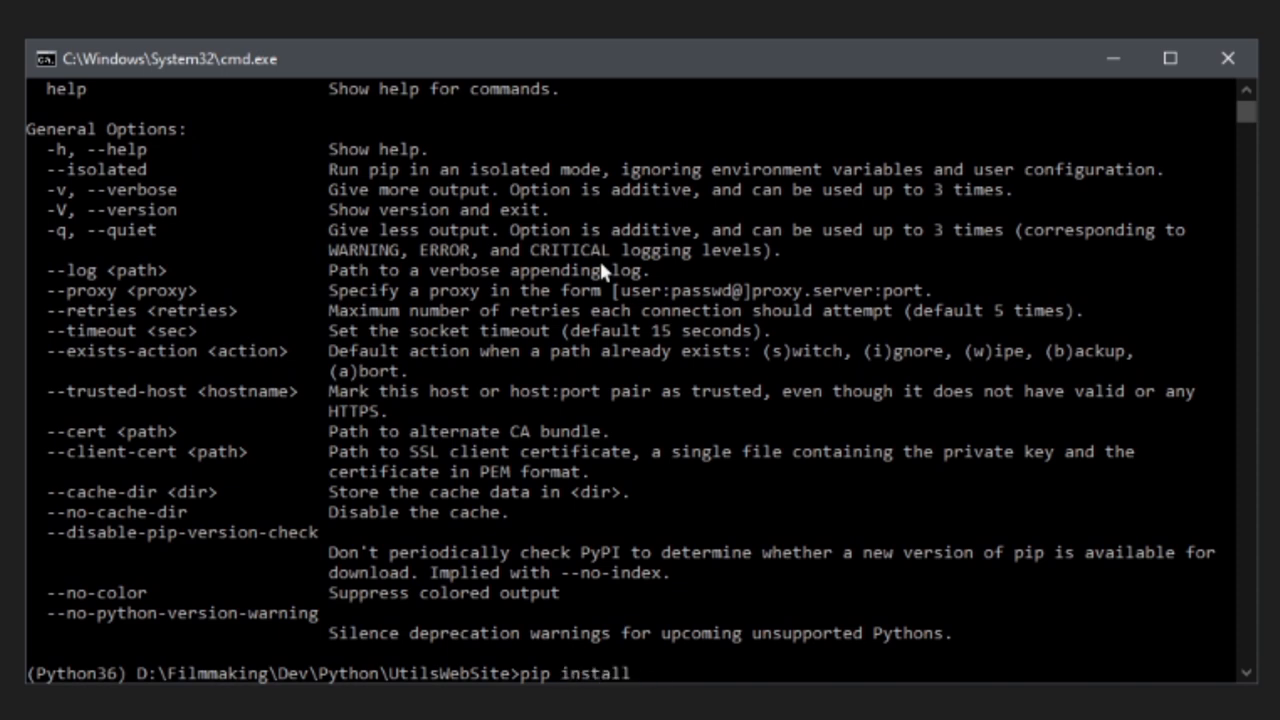
type("-r requirements.txt")
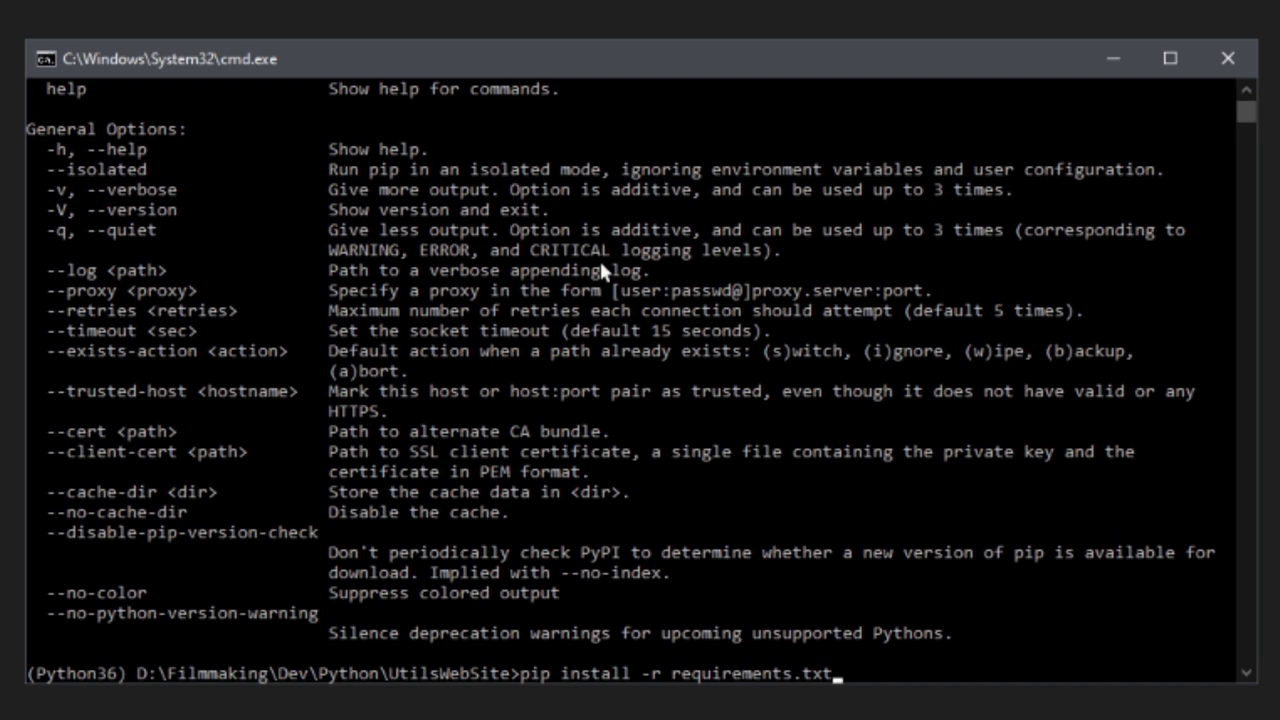
key("enter")
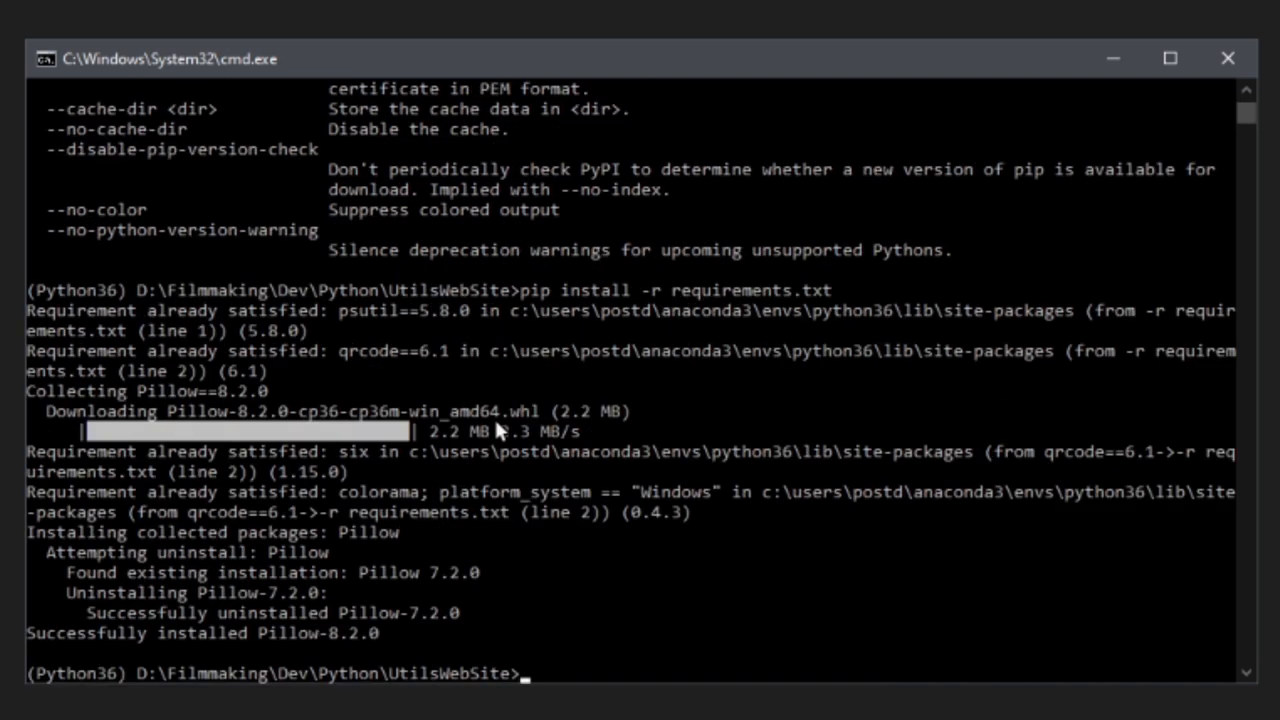
mouse_move(916, 398)
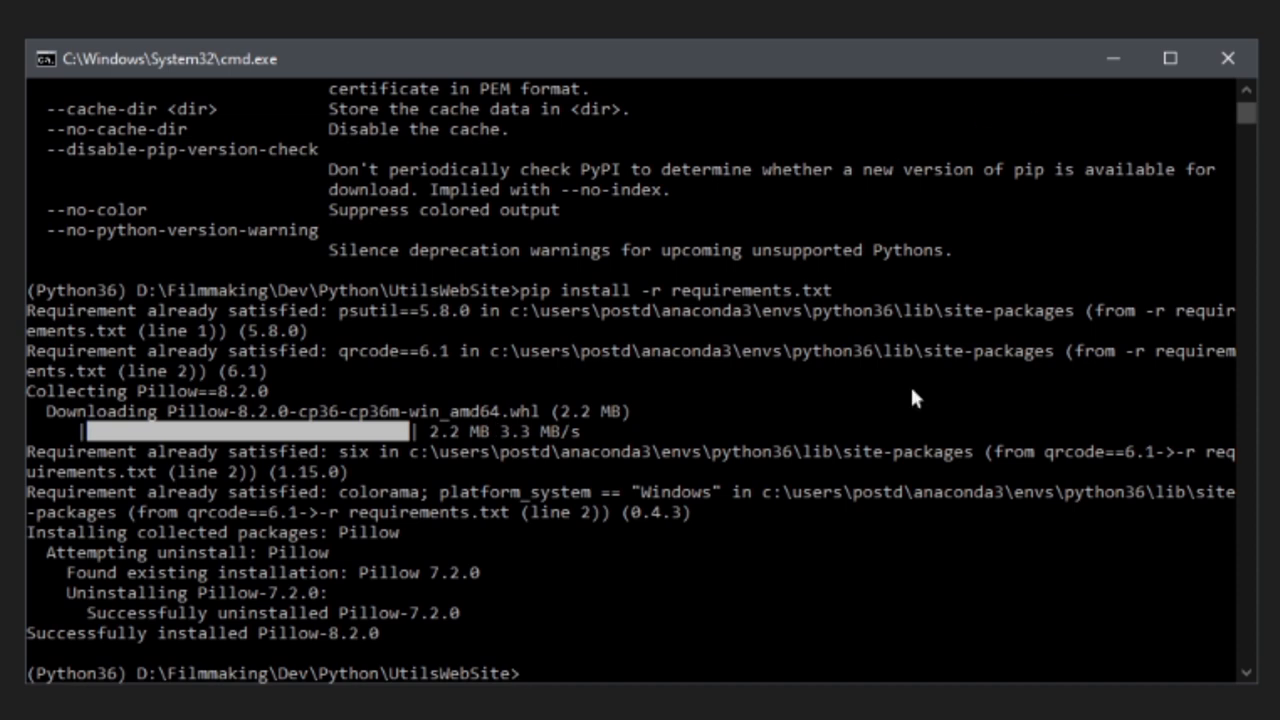
Begin the python stream.py command to launch the web server.
type("python")
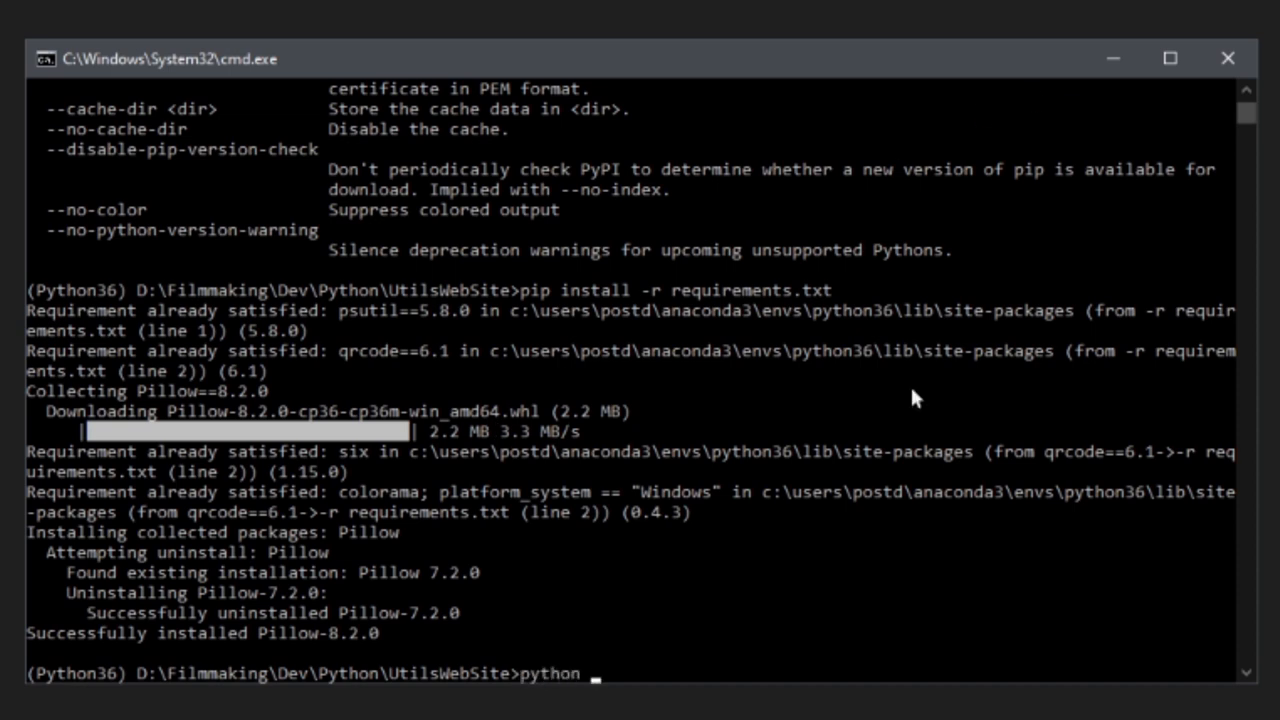
type("stream")
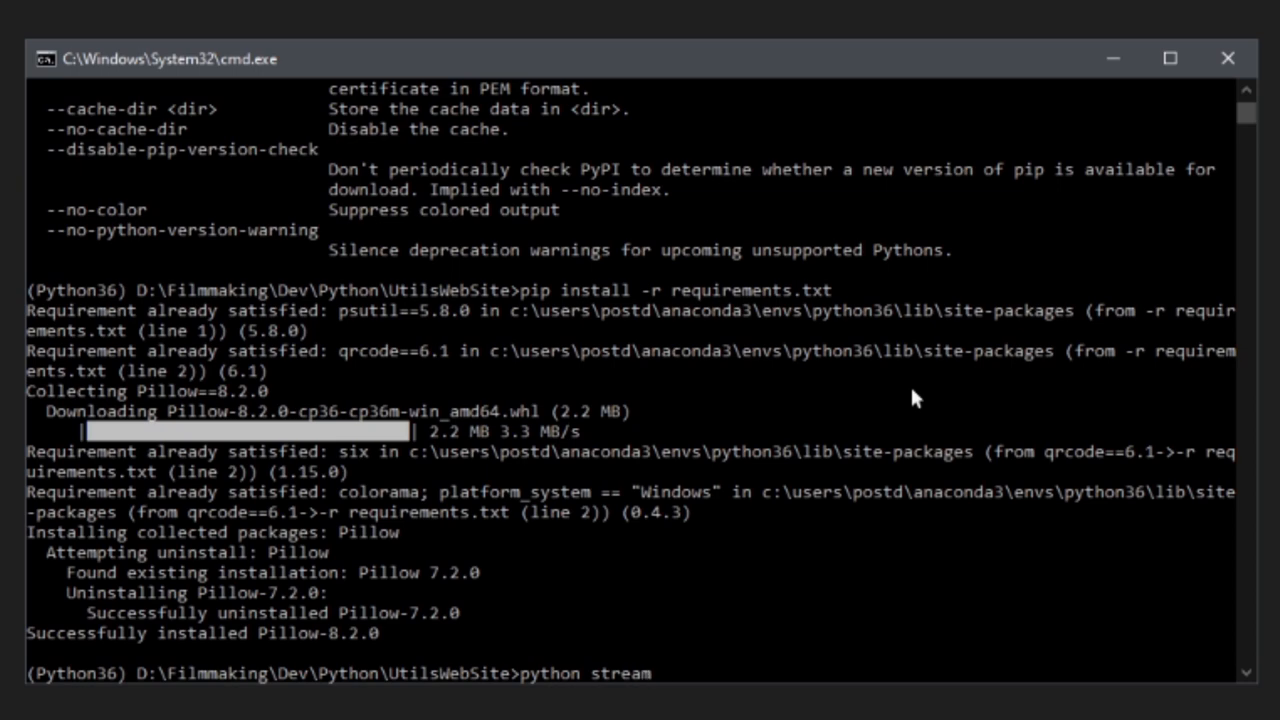